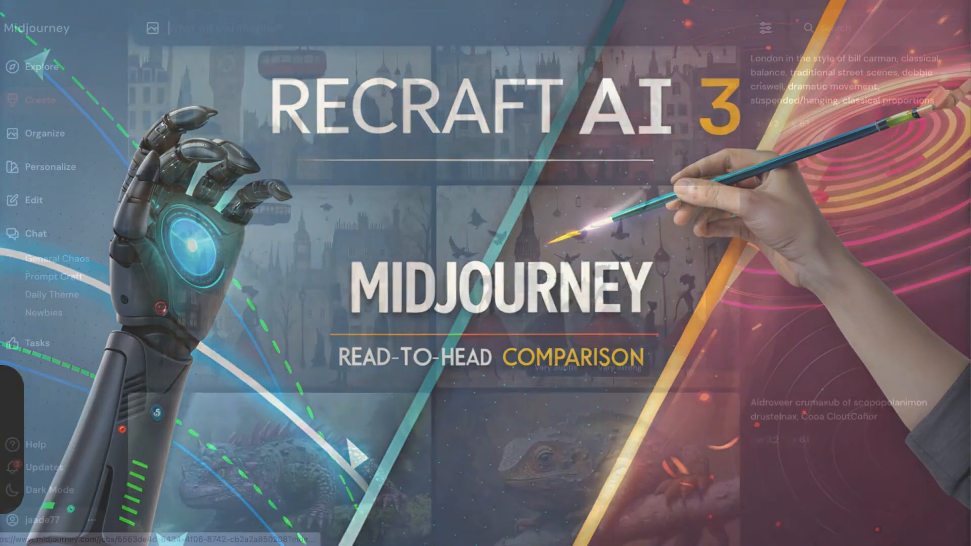
Open the Personalize page from the sidebar, showing the taste-teaching intro with personalization off.
{"action": "left_click", "coordinate": [41, 100]}
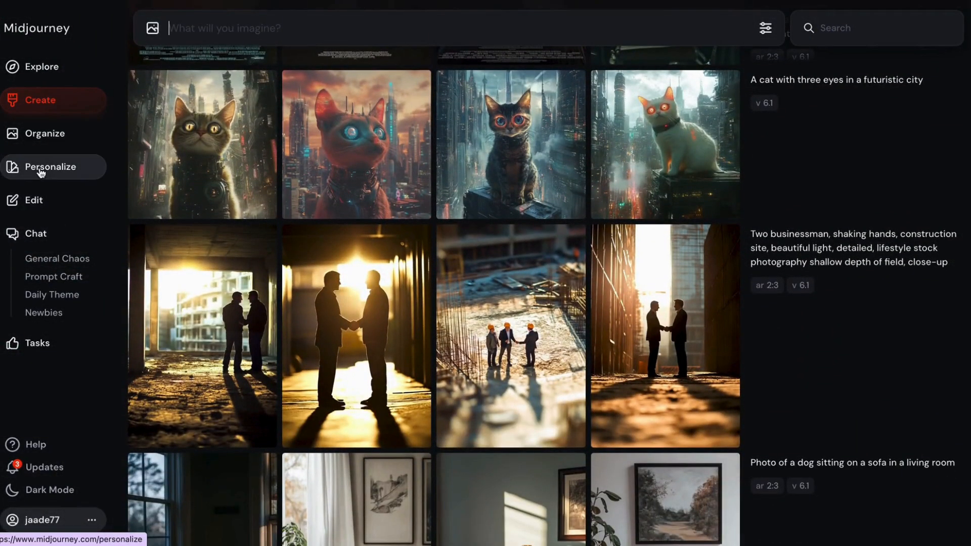
{"action": "left_click", "coordinate": [49, 167]}
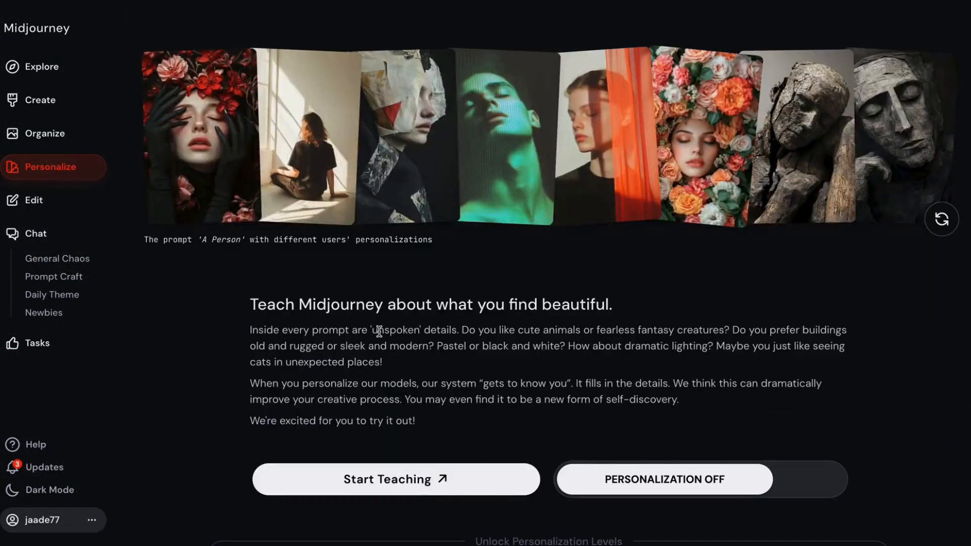